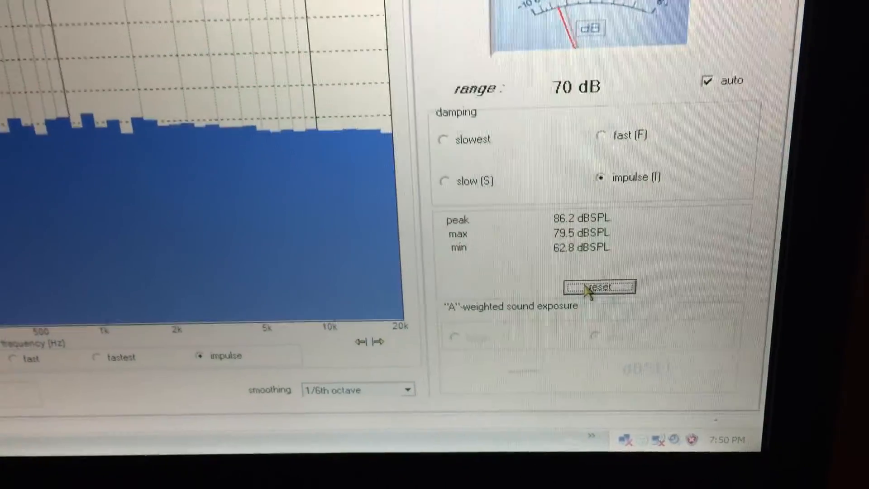
Reset the peak, max and min dBSPL readings so measurement restarts around 64–69 dBSPL.
click(597, 287)
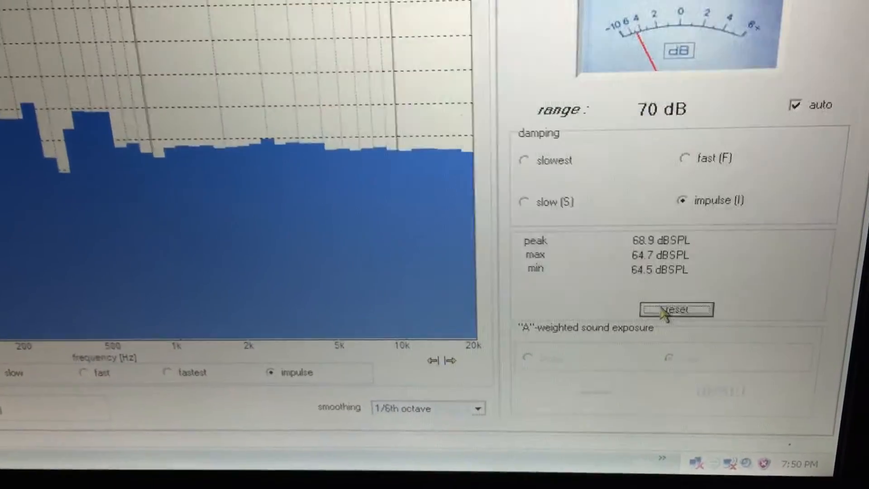